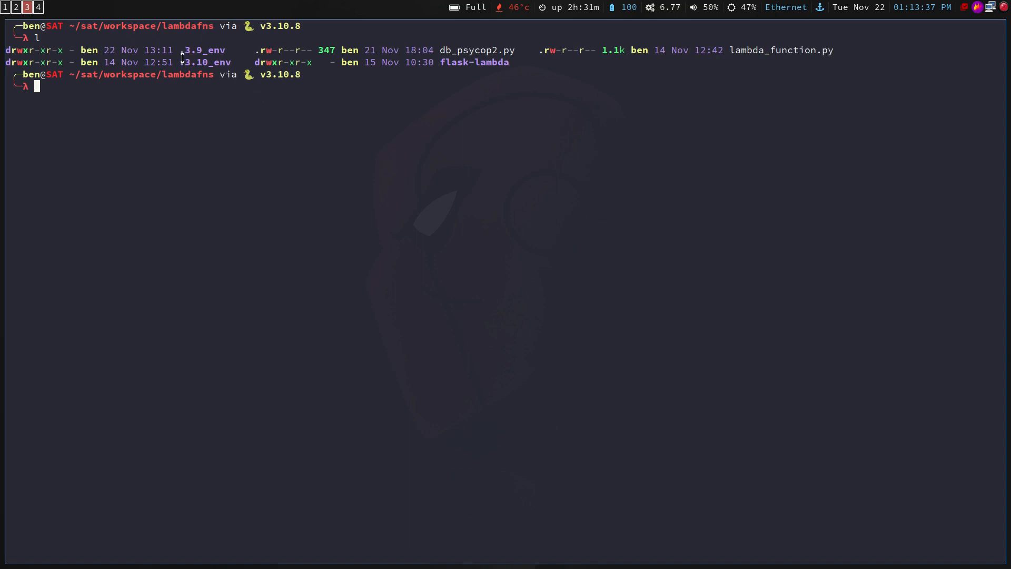
mouse_move(181, 71)
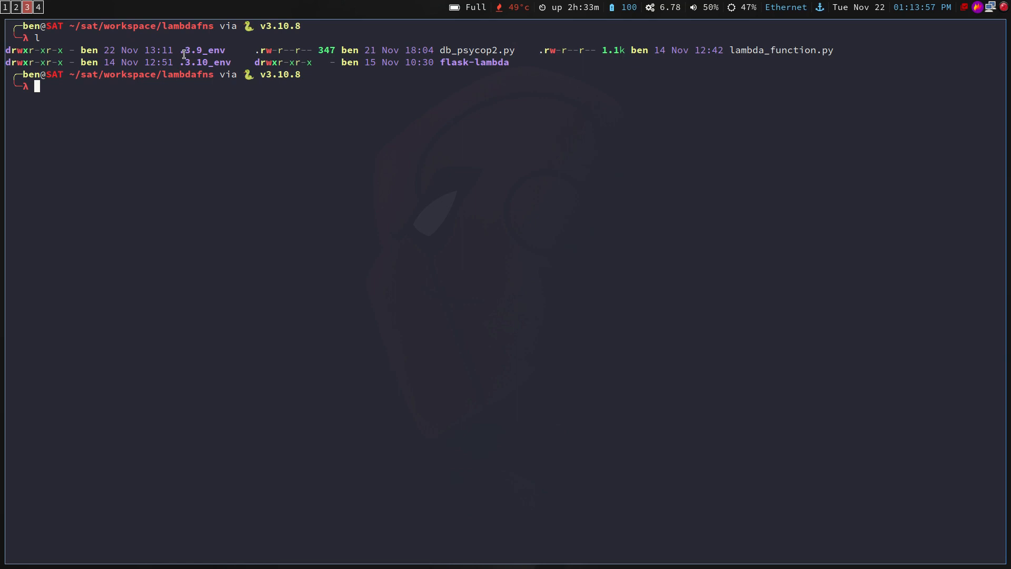
Move into the .3.9_env folder and list its contents with l.
type("cd .")
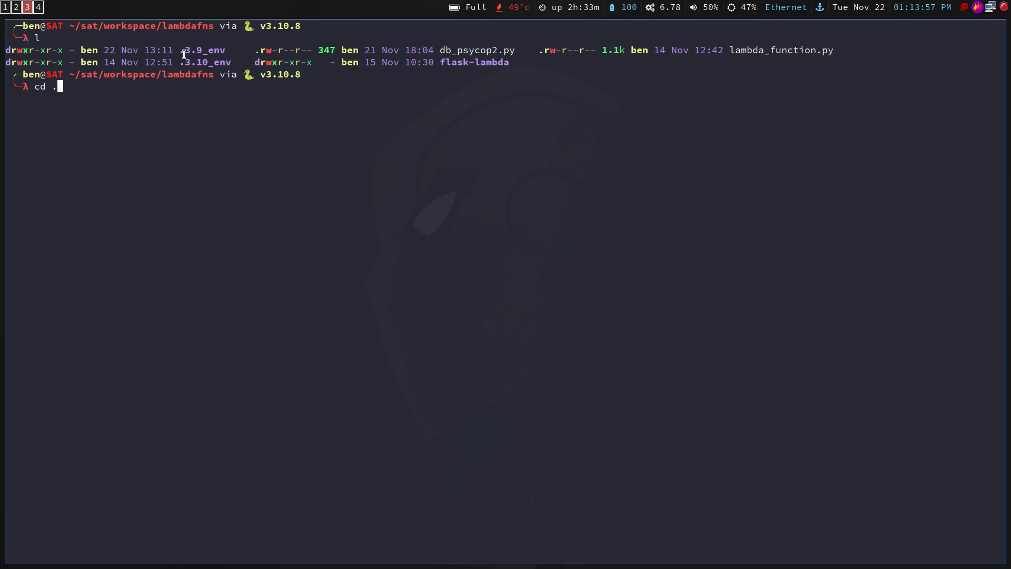
type("3")
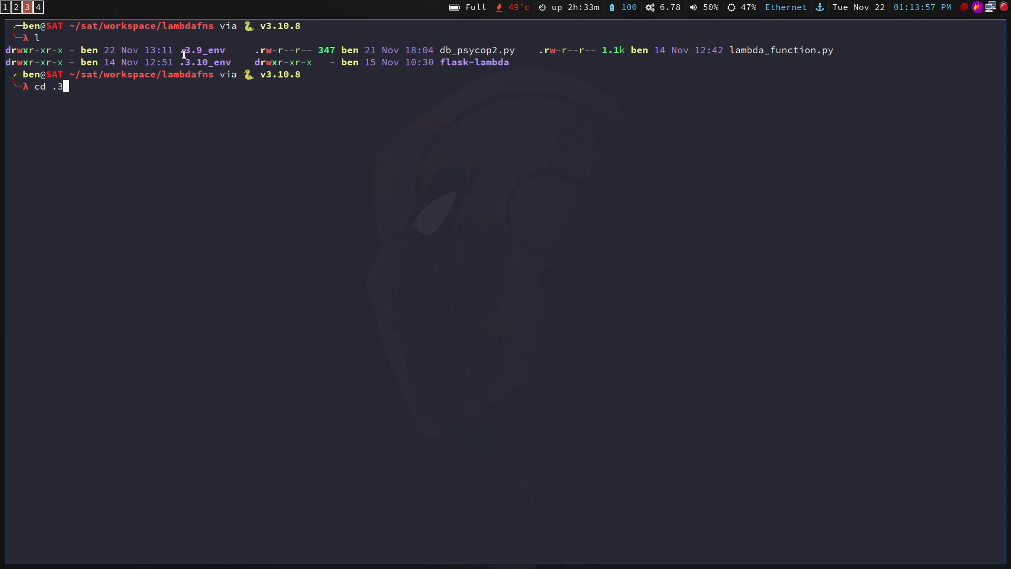
type(".")
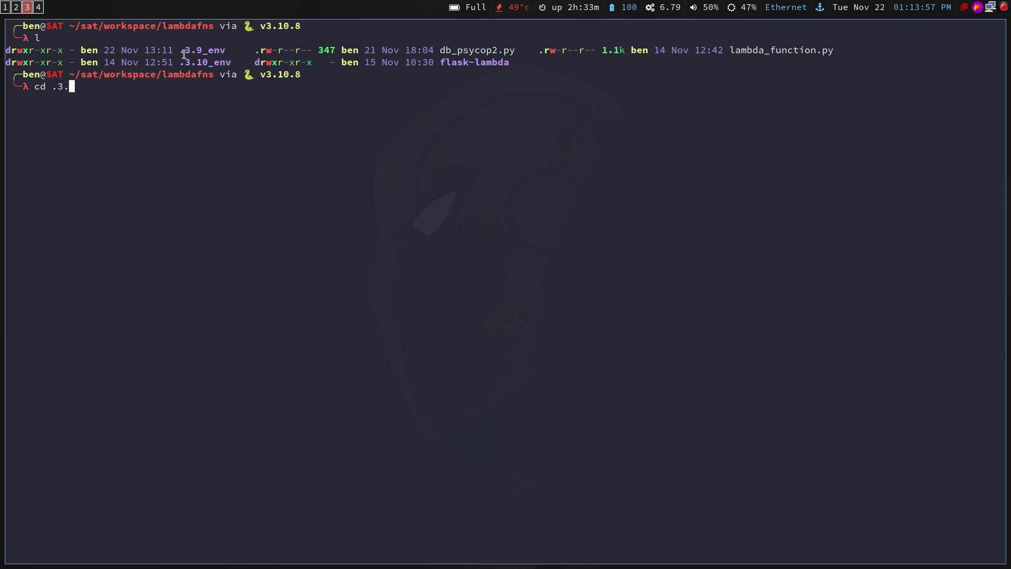
key("Return")
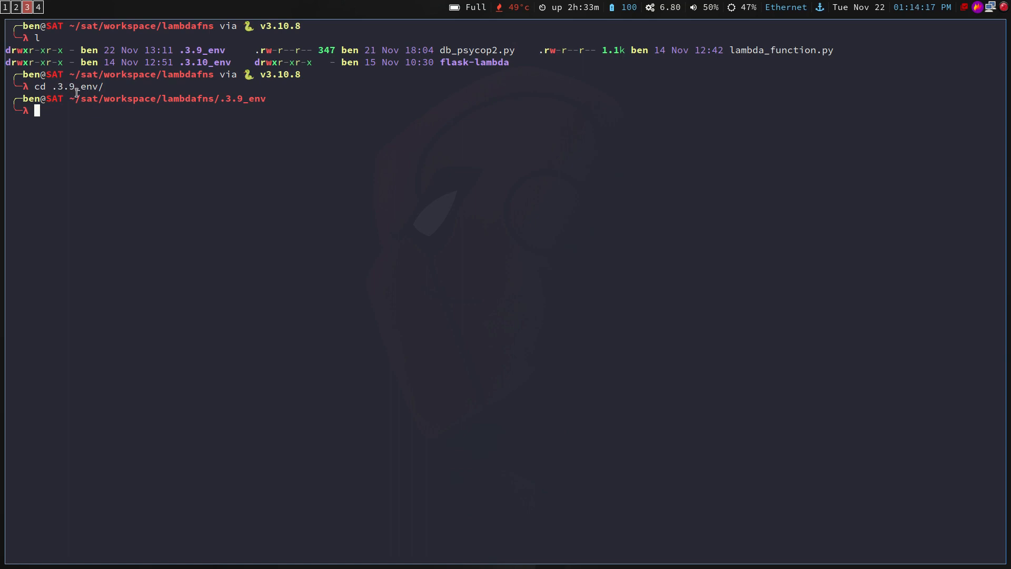
type("l")
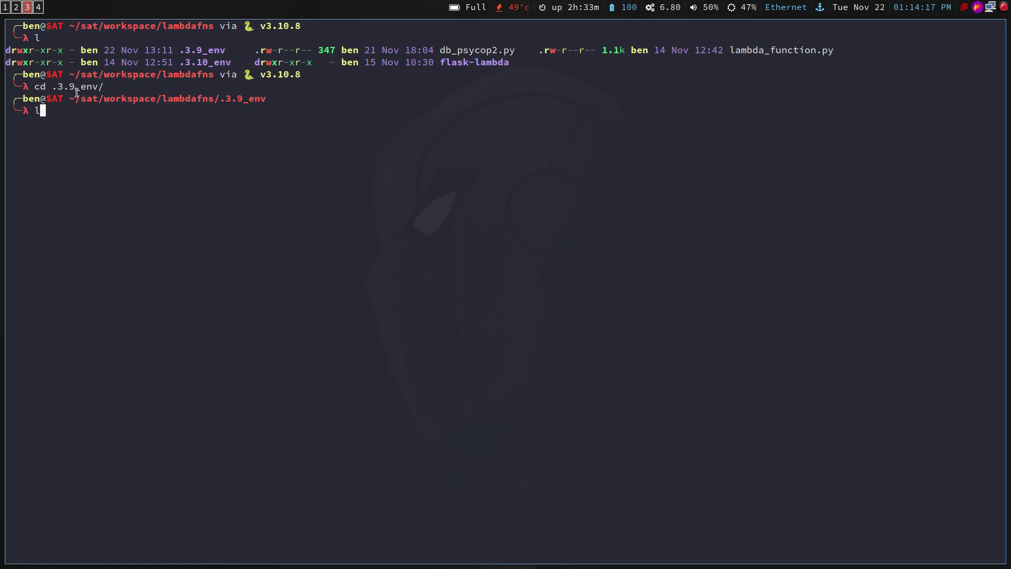
key("Return")
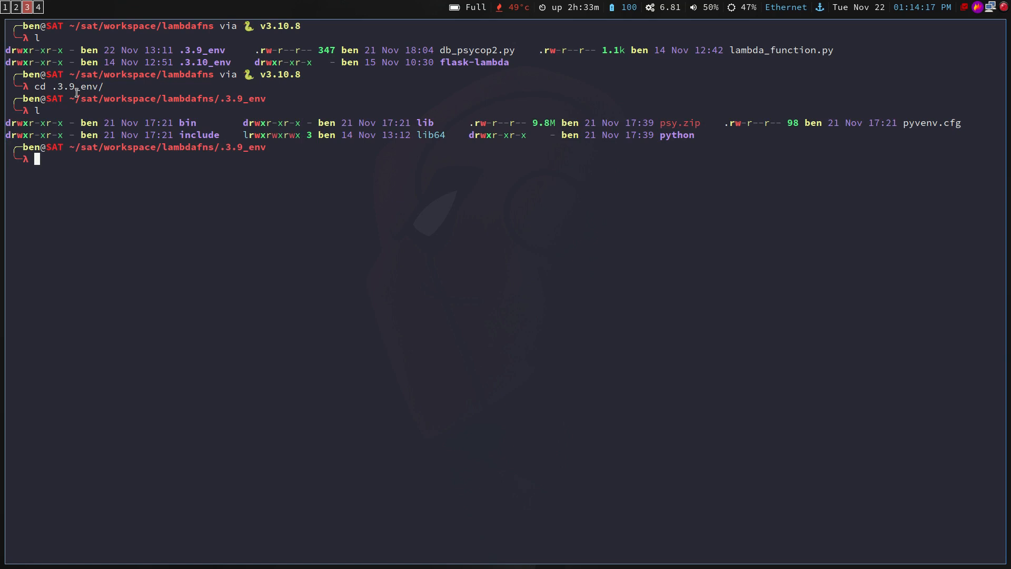
Launch thunar on the current folder and open the psy.zip archive from it.
type("t")
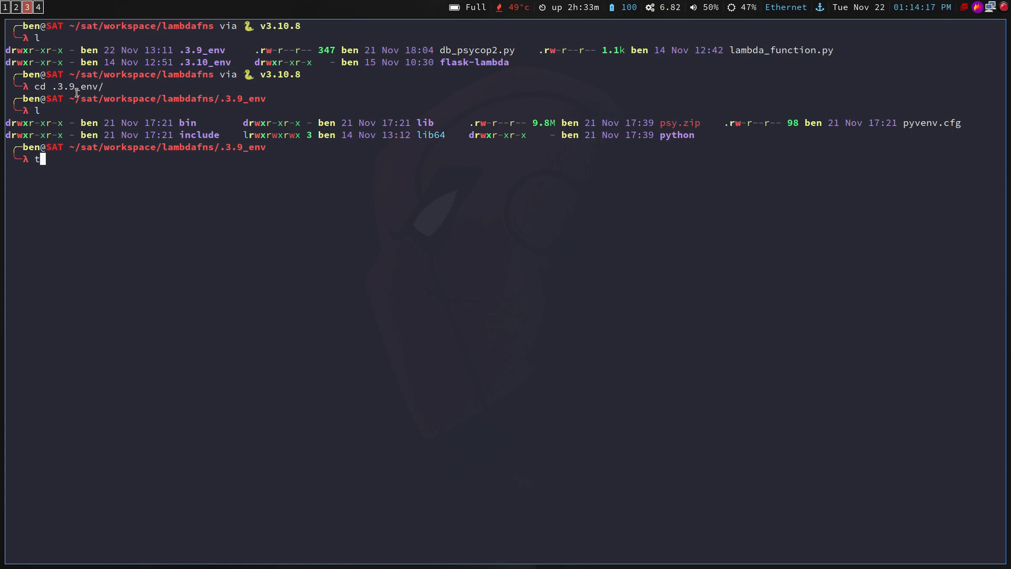
mouse_move(417, 123)
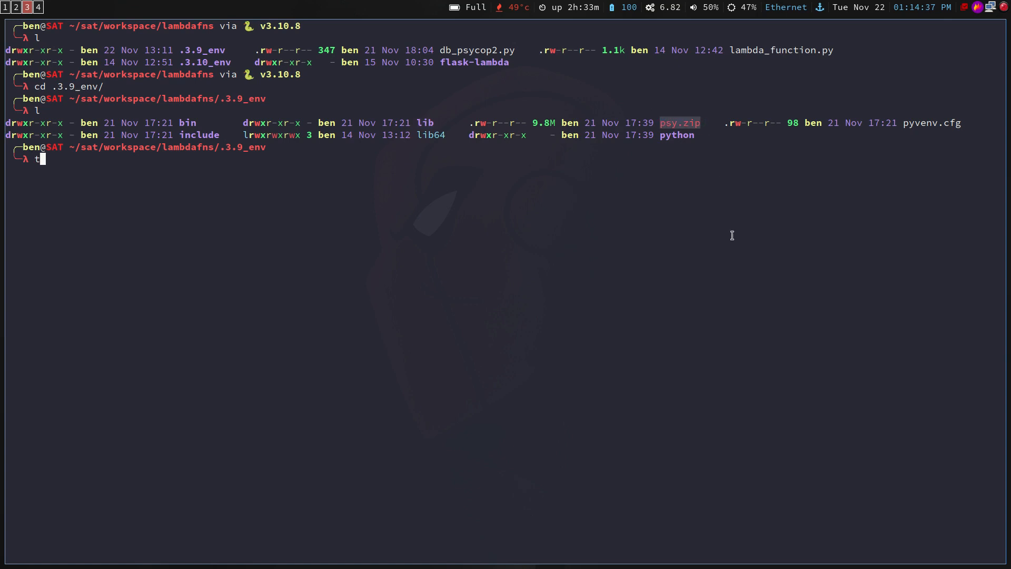
type("th")
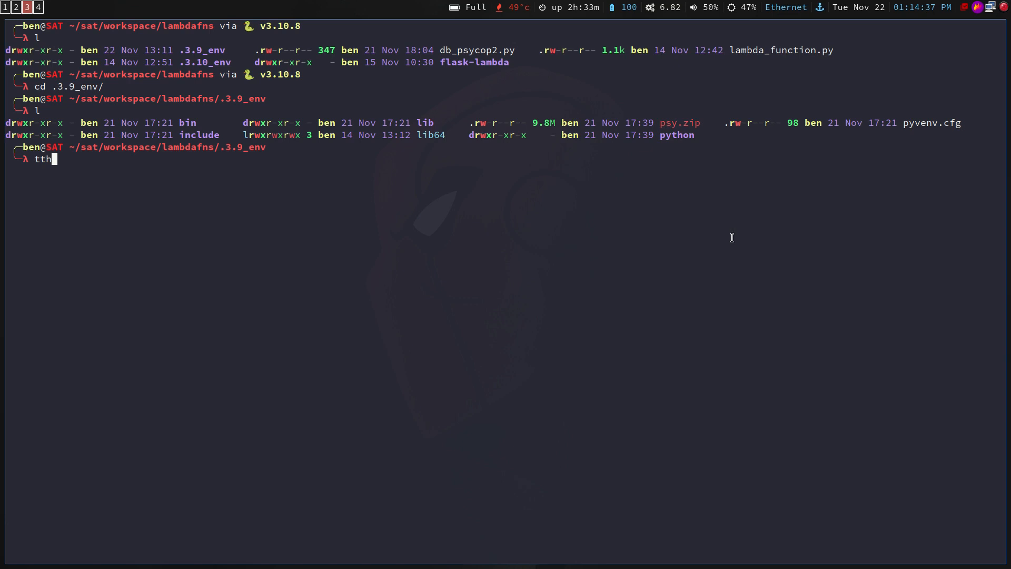
type("hunar")
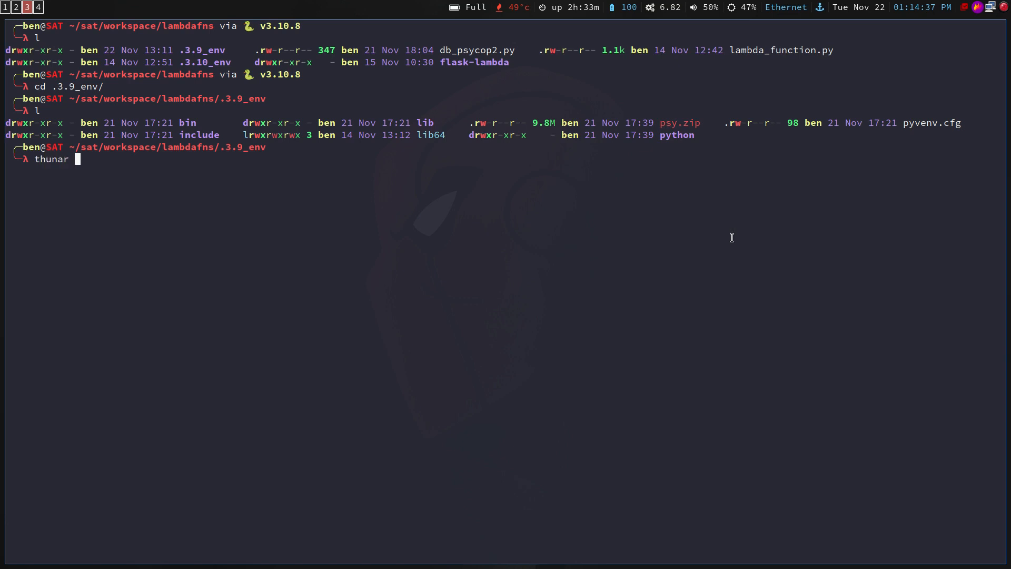
key("Return")
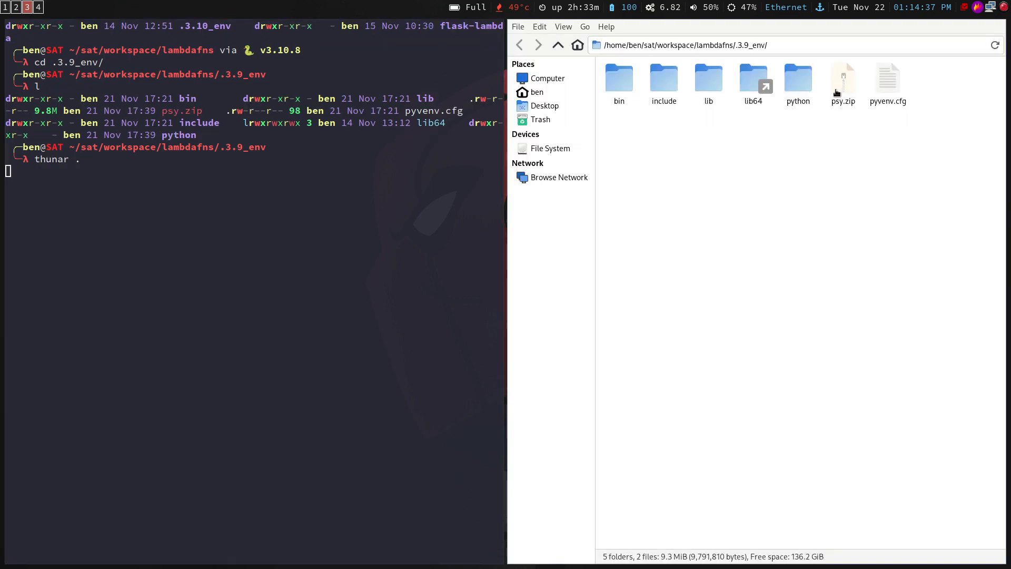
double_click(842, 78)
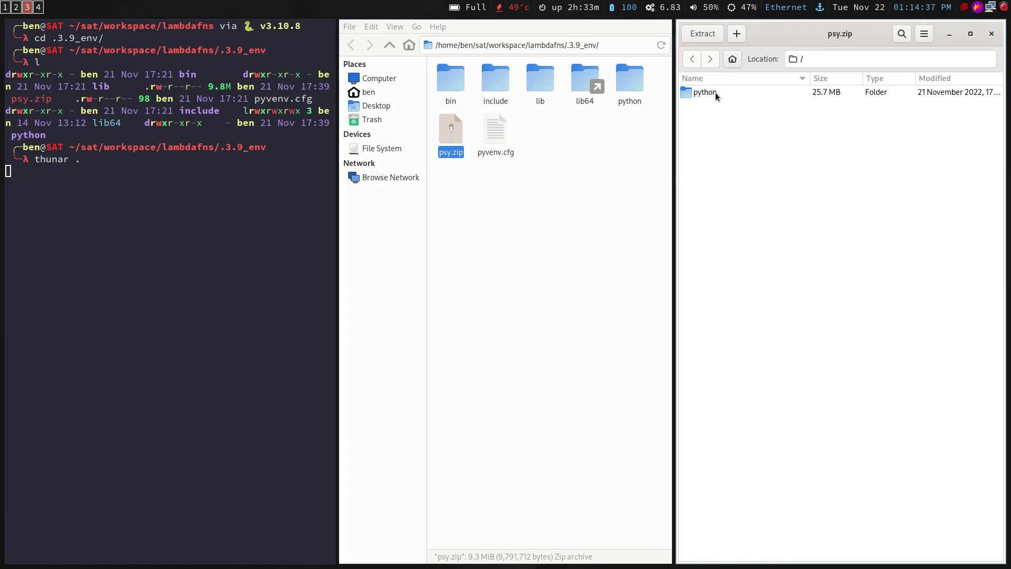
Browse psy.zip down through python, lib and python3.9 to confirm the layer path.
double_click(704, 92)
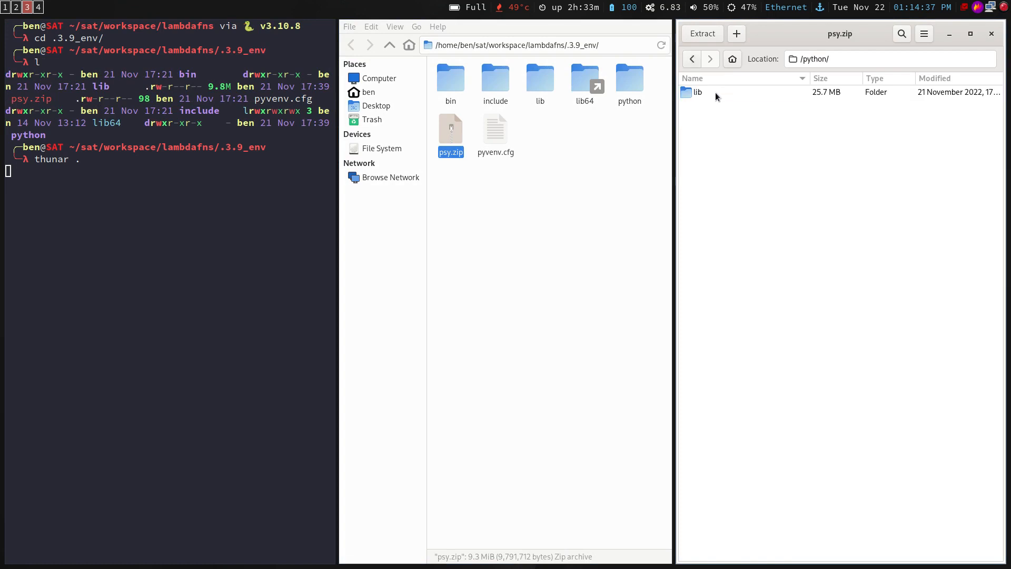
double_click(697, 92)
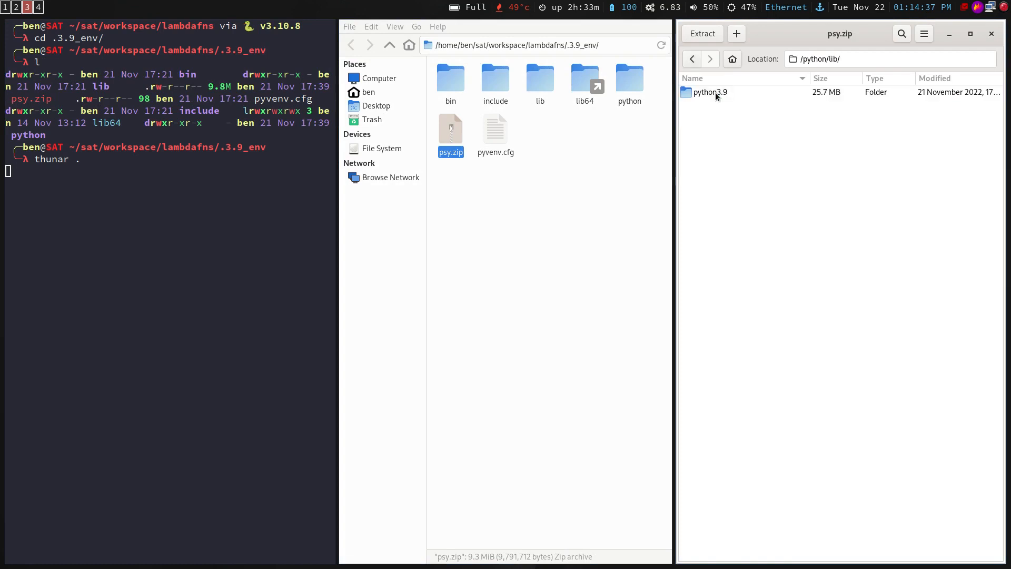
double_click(710, 91)
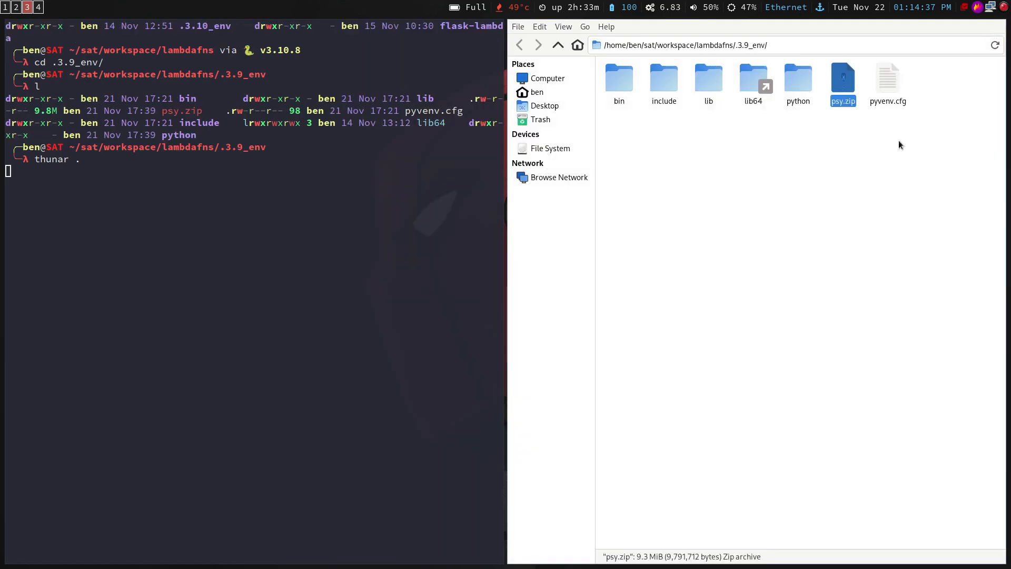
Clear the Thunar selection and close the file manager window.
left_click(798, 165)
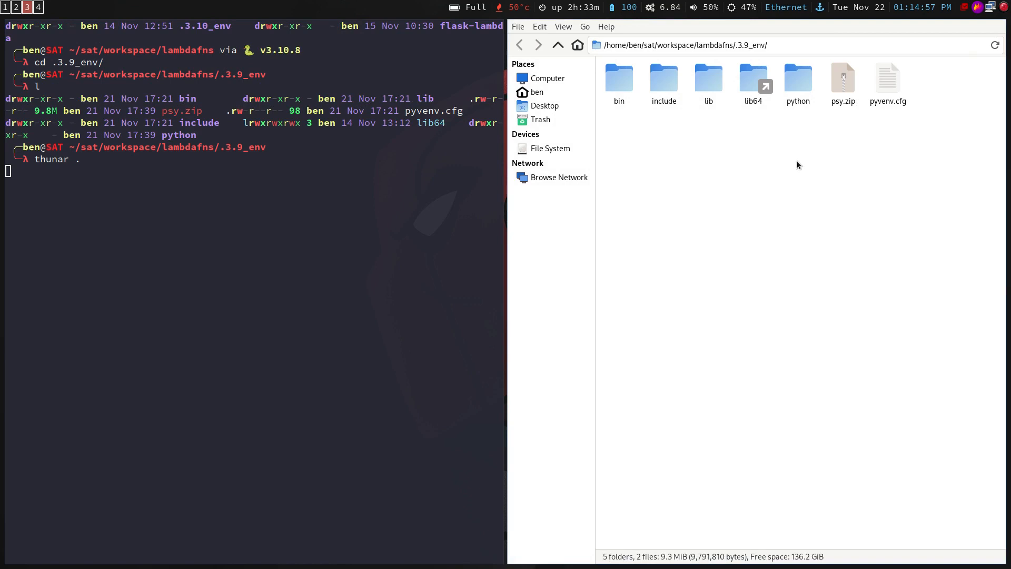
left_click(517, 26)
type("l")
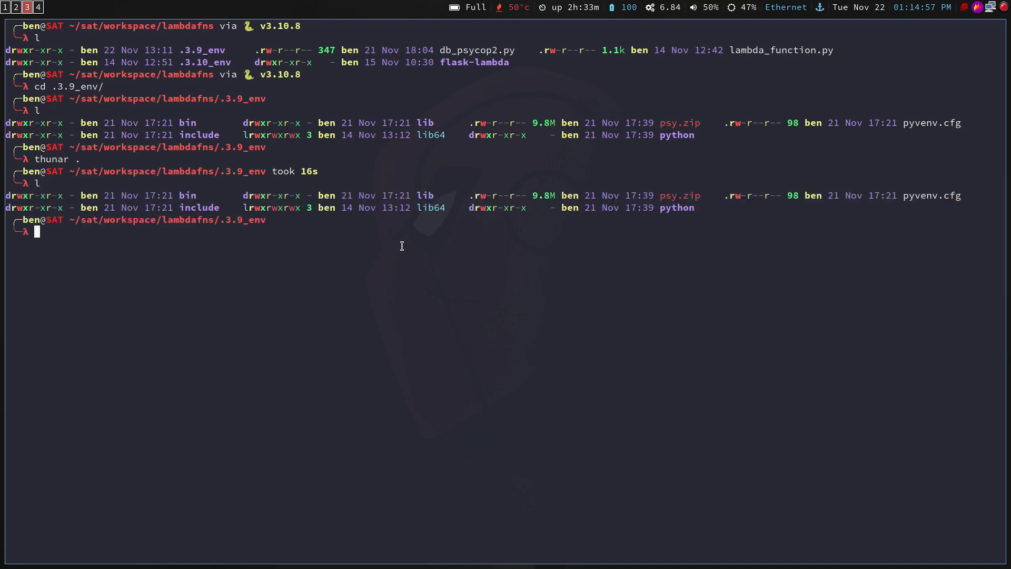
mouse_move(237, 213)
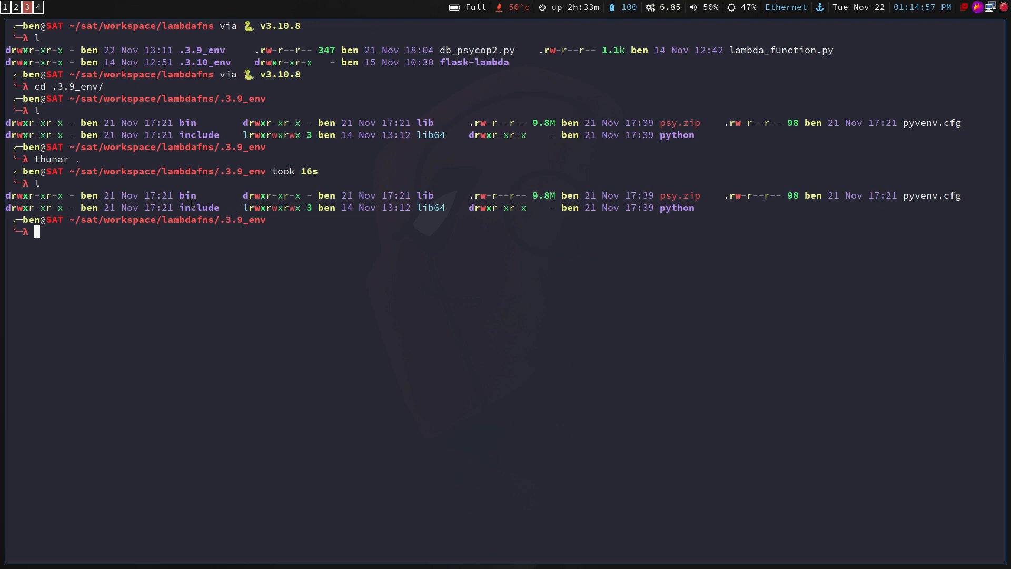
mouse_move(539, 205)
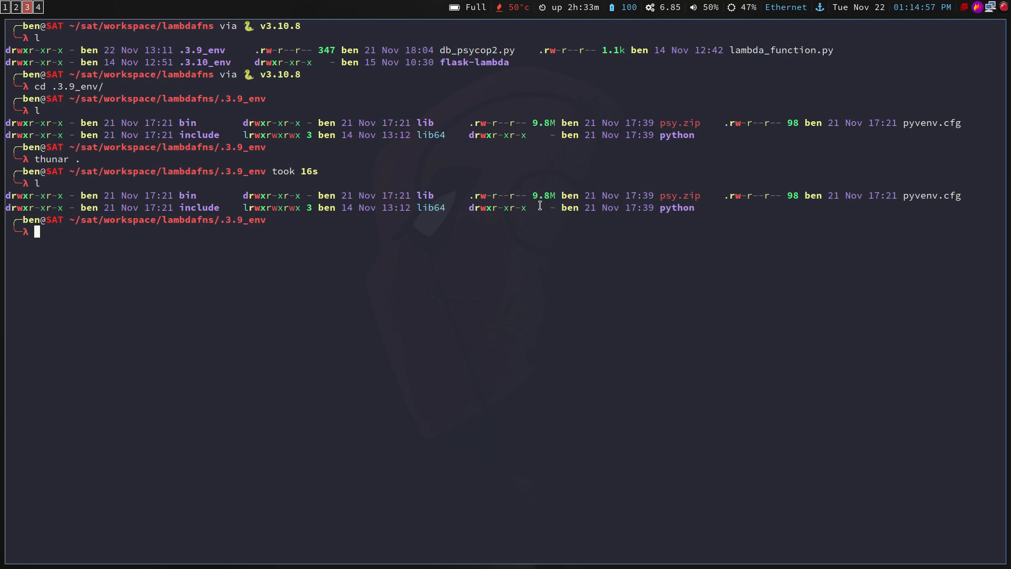
mouse_move(689, 221)
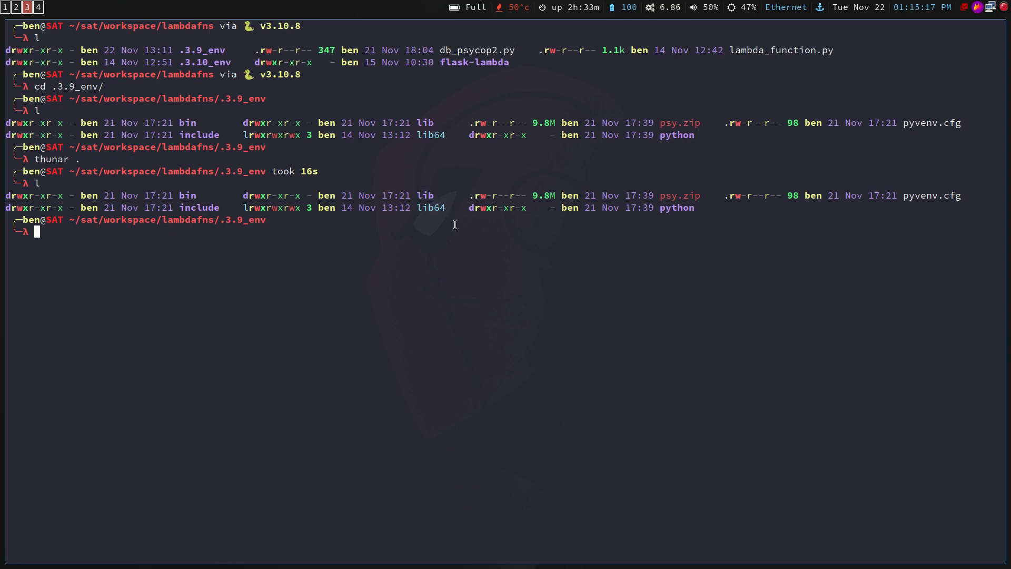
mouse_move(575, 227)
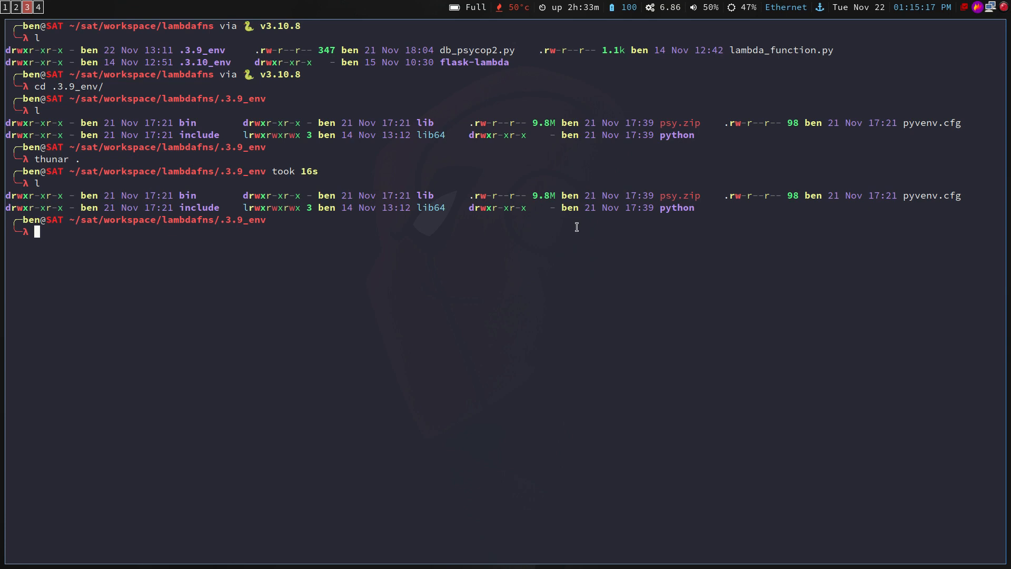
Abort a first rm -rf attempt and list what is inside the python folder.
type("rm -rf")
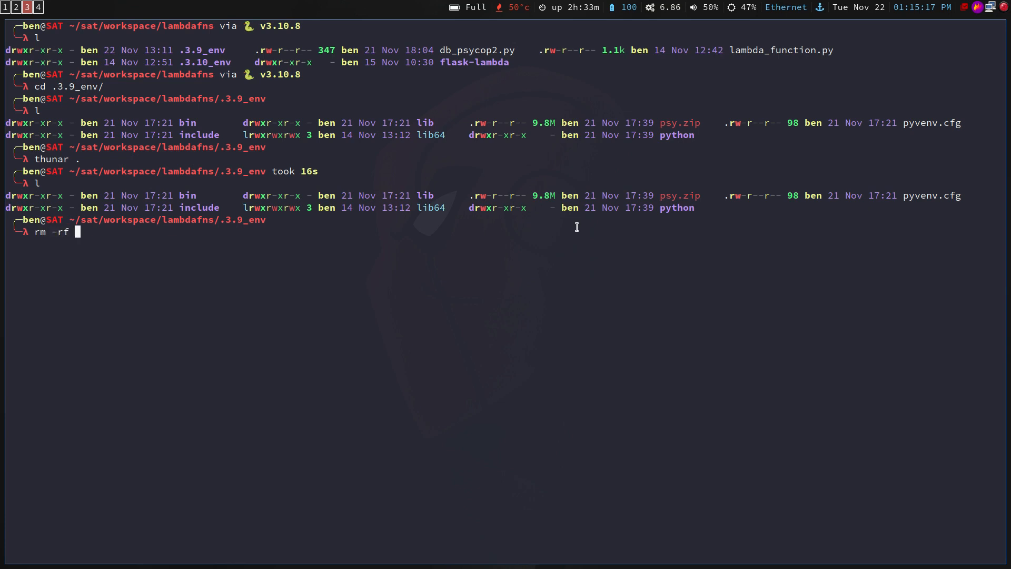
type("py")
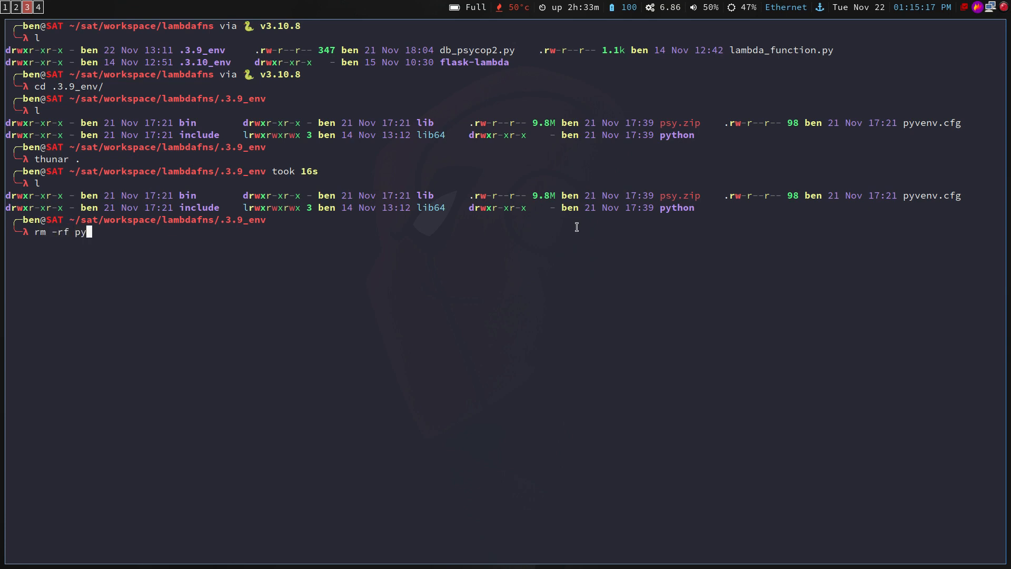
key("ctrl+c")
type("ls python/")
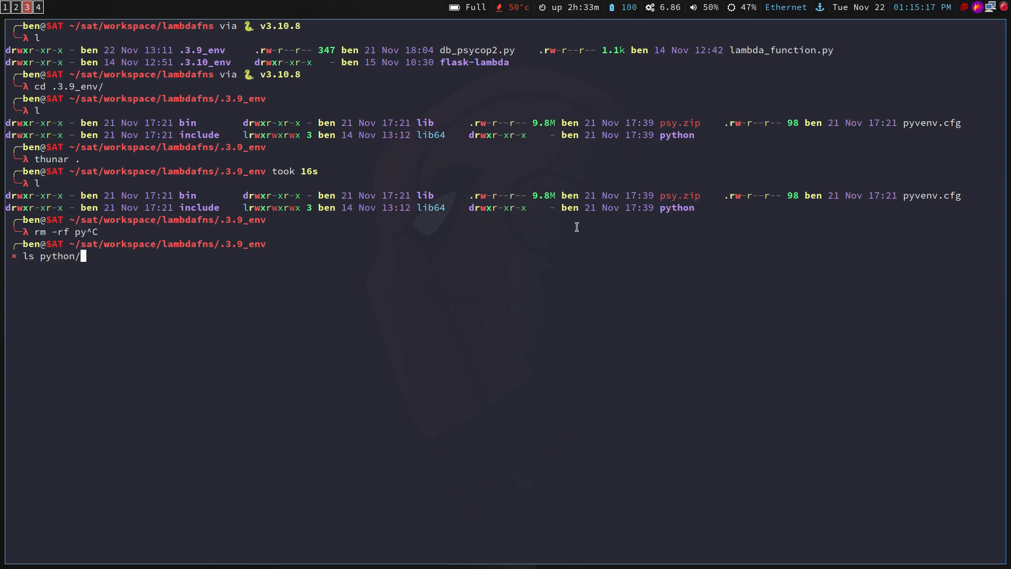
key("Return")
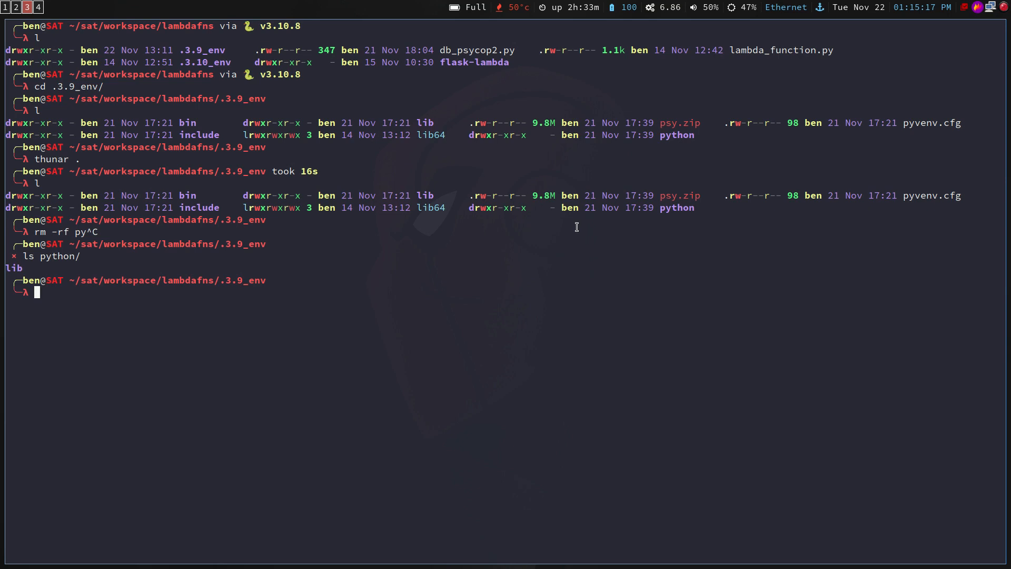
Delete the old python/ folder with rm -rf and recreate it empty with mkdir.
type("m")
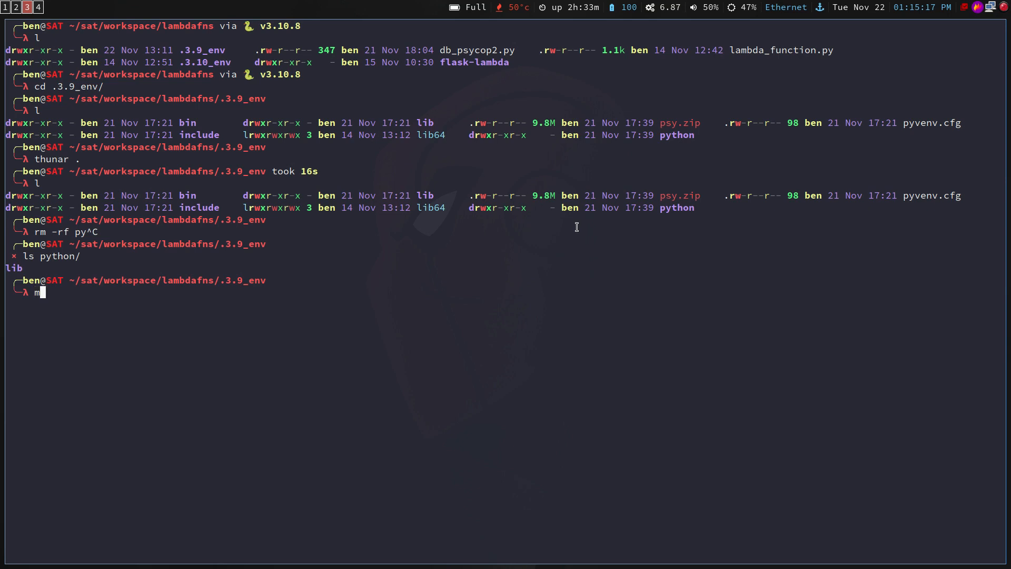
type("rm -rf p")
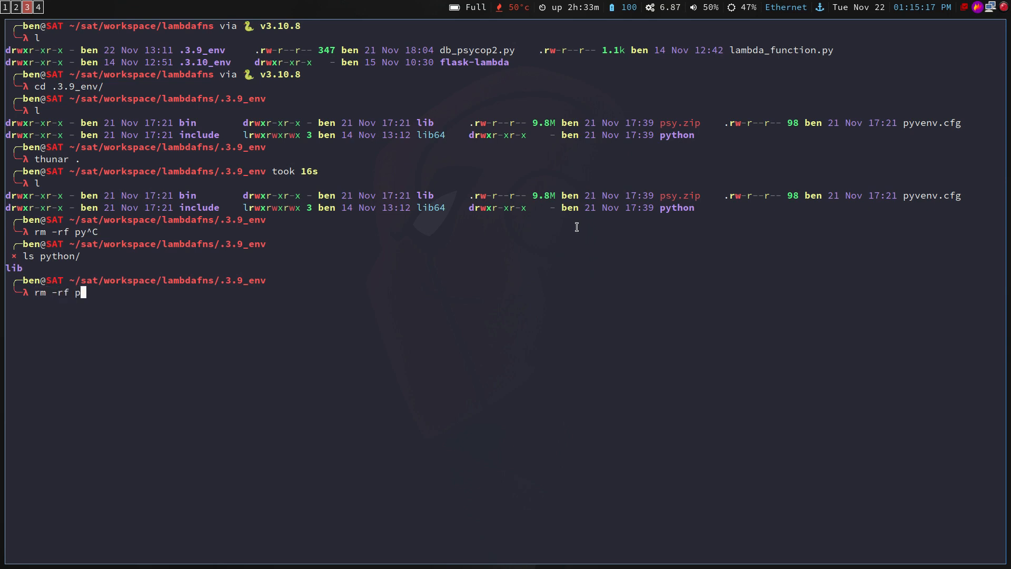
type("ython/")
type("mkdir pyt")
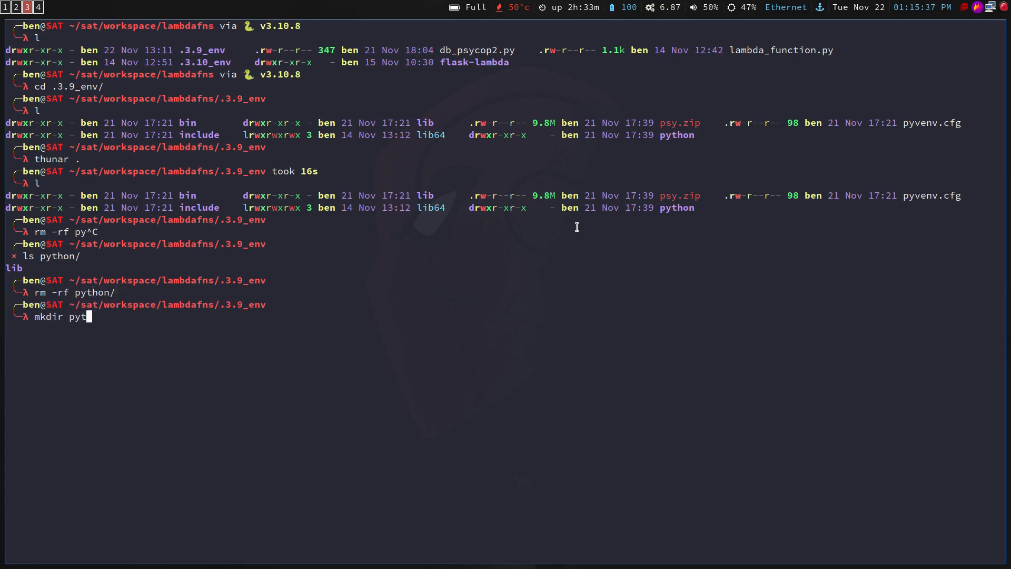
type("h")
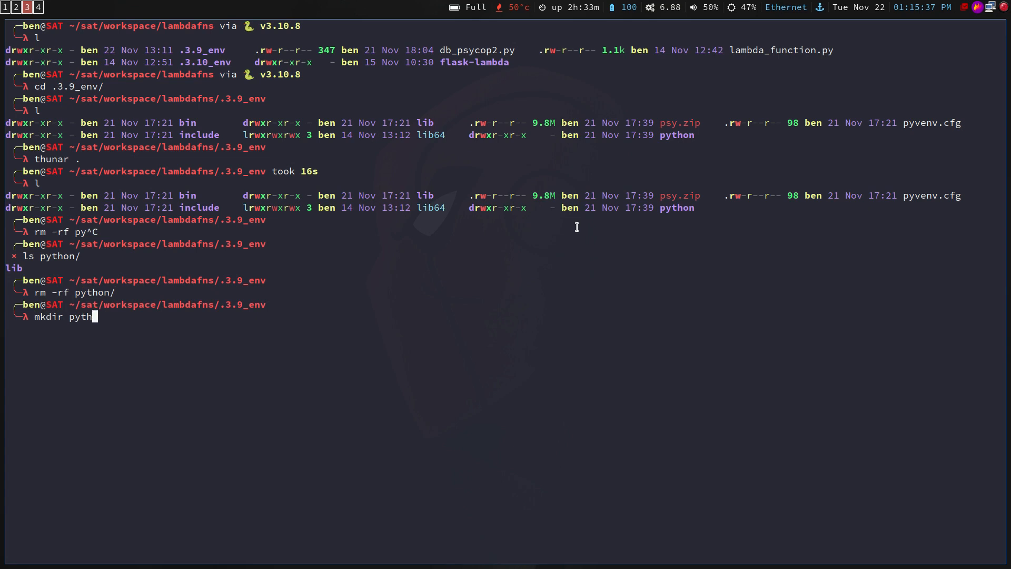
key("Return")
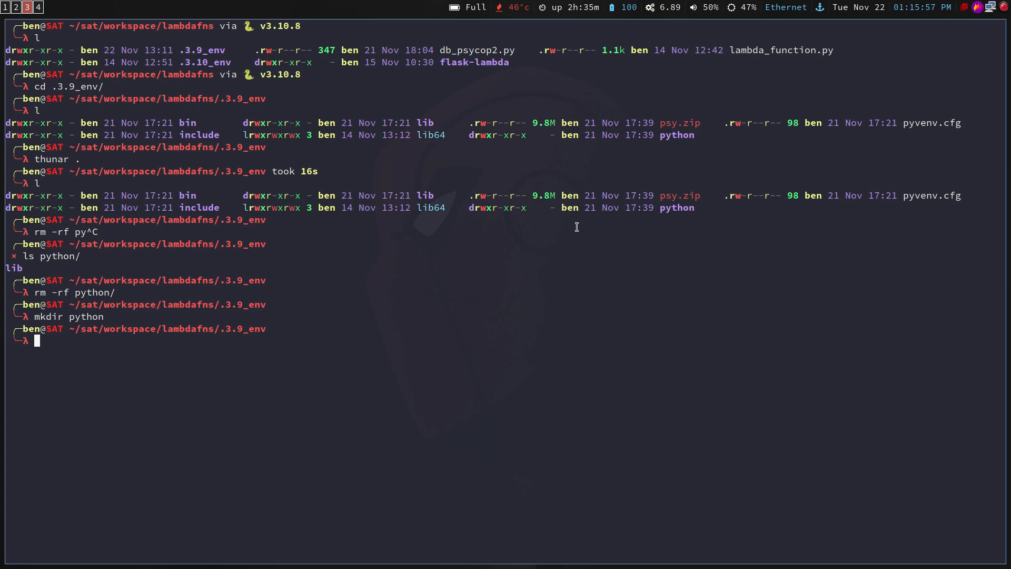
Copy lib into python/ with cp -r and list python/ to confirm lib is inside.
type("cp -r")
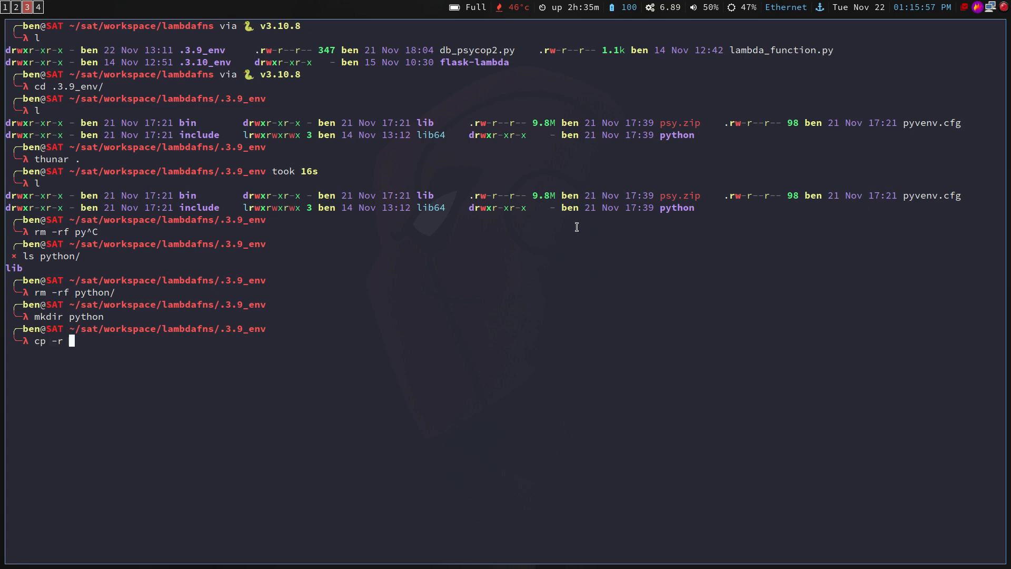
type("lib py")
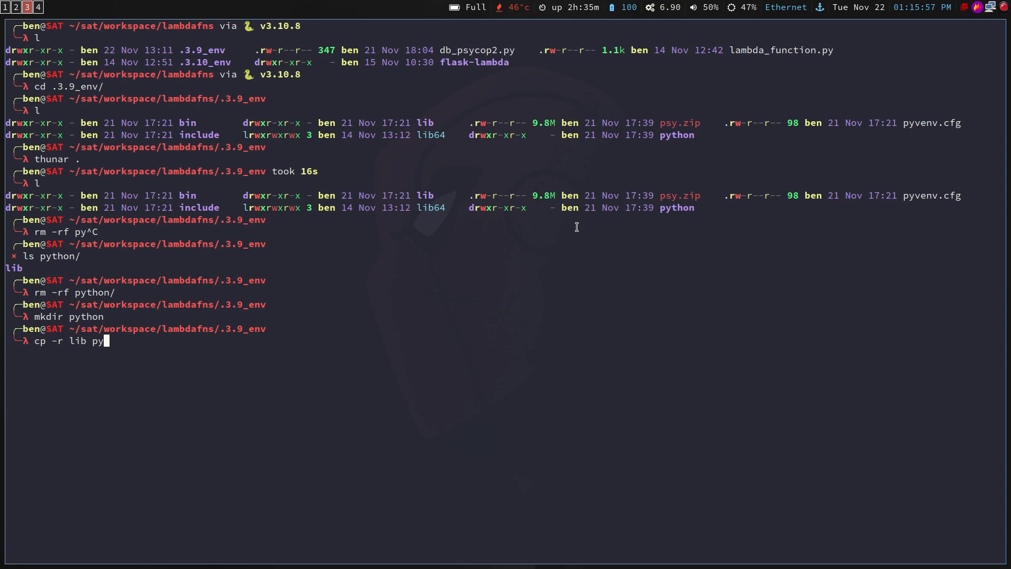
key("Return")
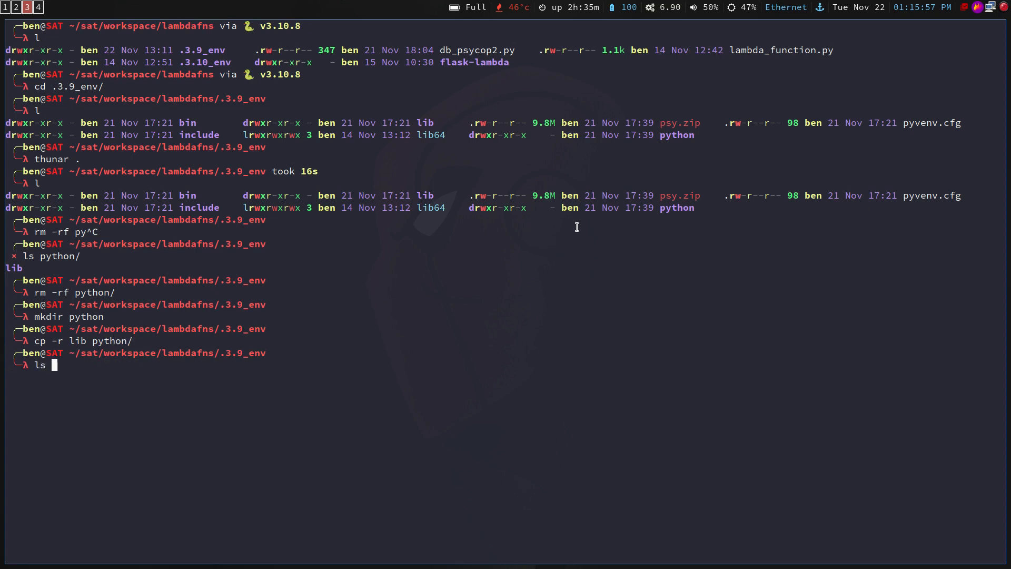
type(" python/")
key("Return")
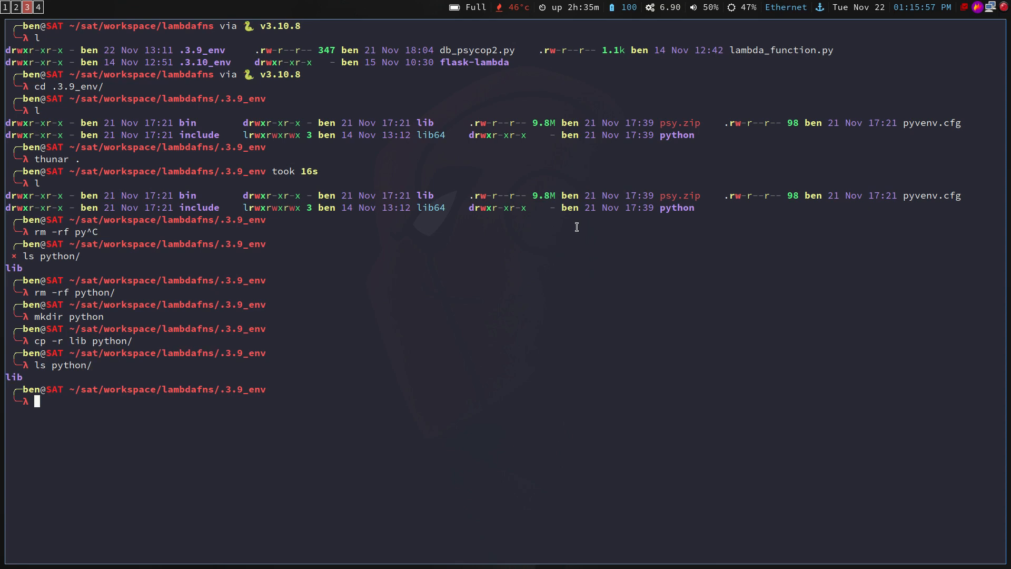
Run zip -r layer.zip python to archive the folder with its site-packages.
type("zip")
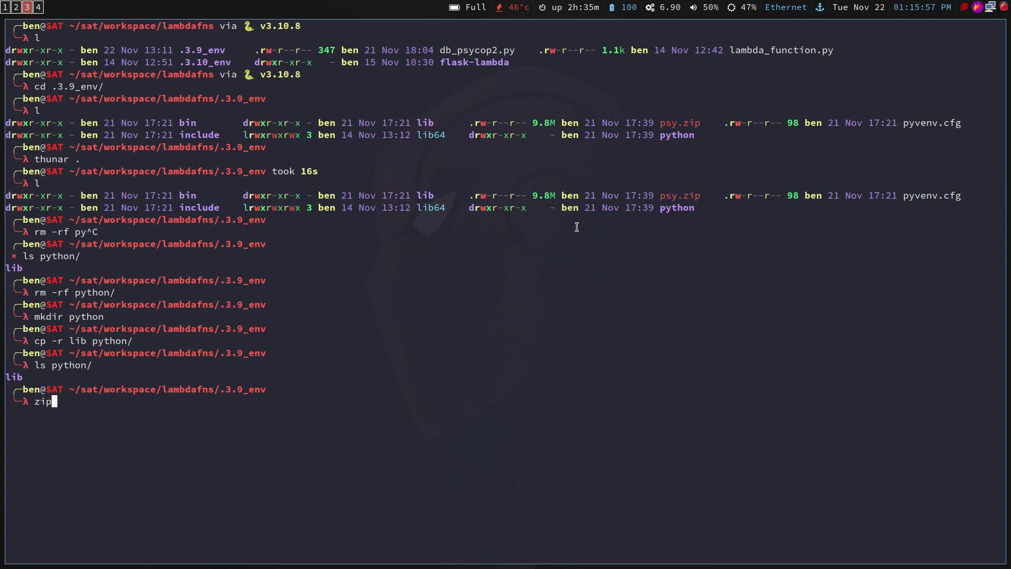
type("-r")
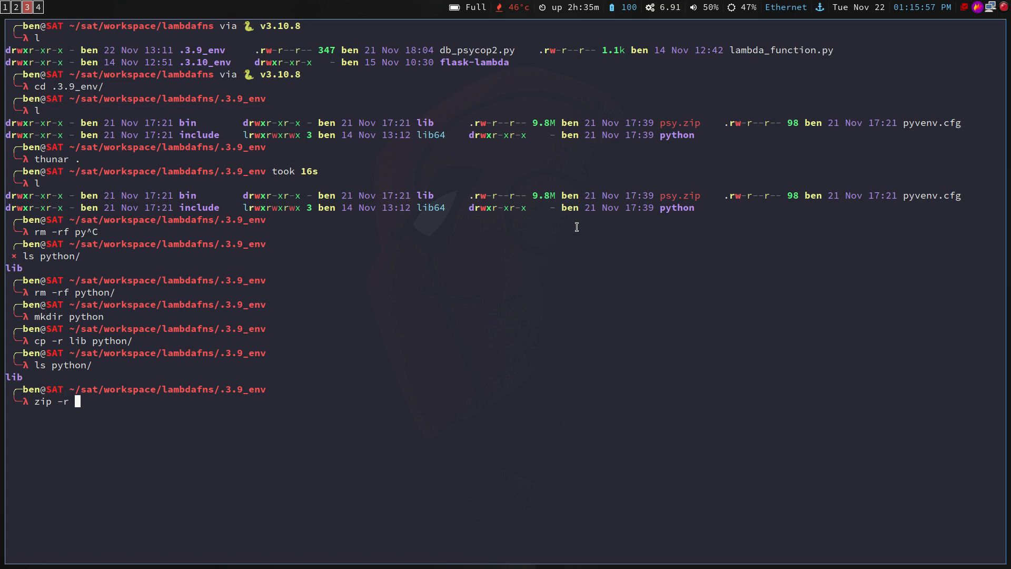
type("p")
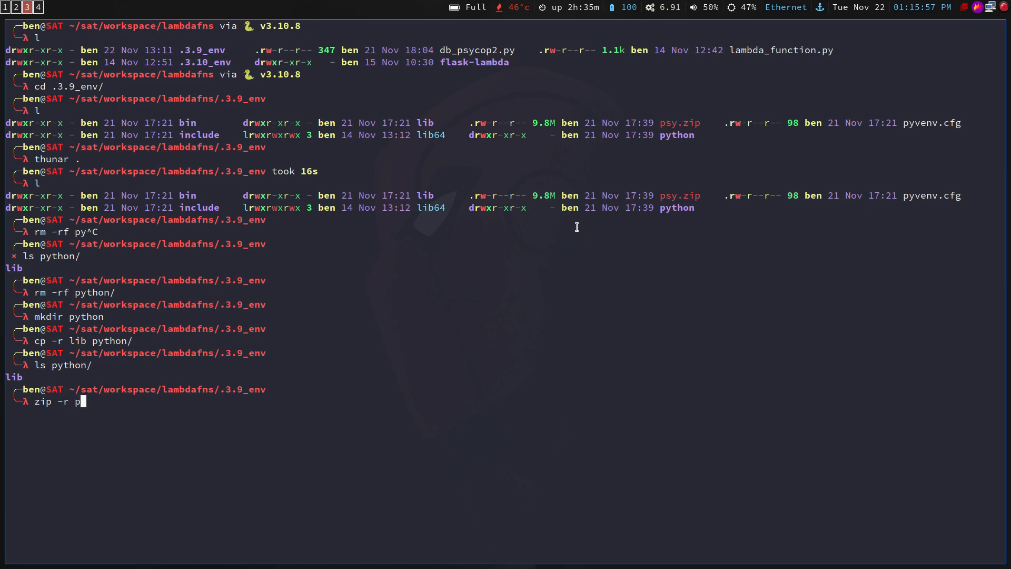
type("ayer")
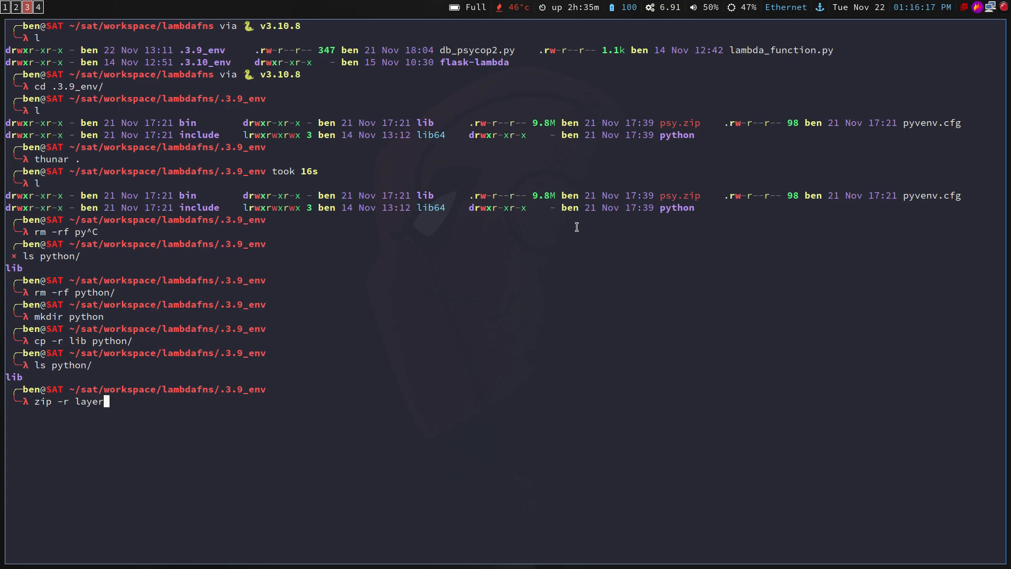
type(".zip")
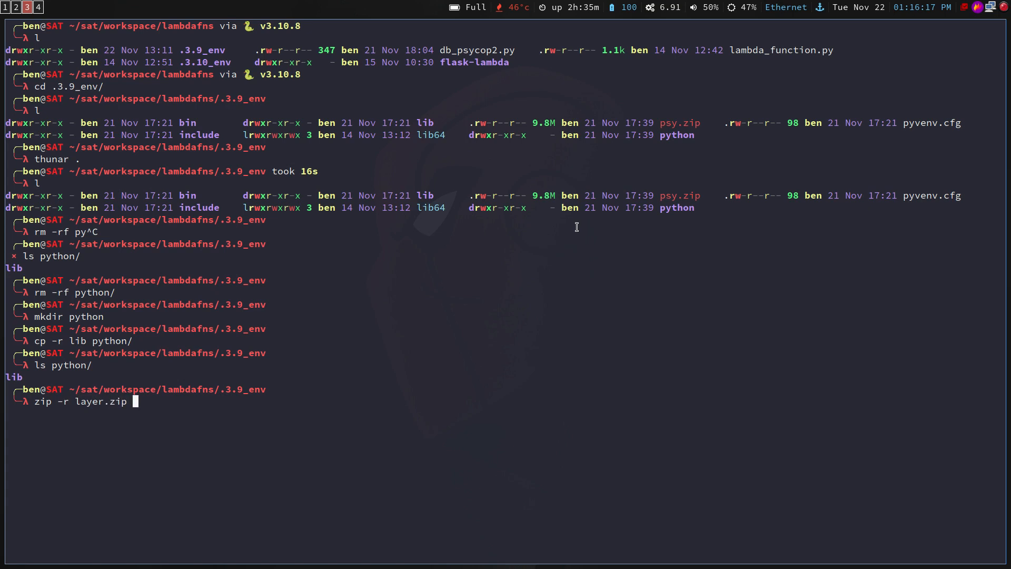
type("pyt")
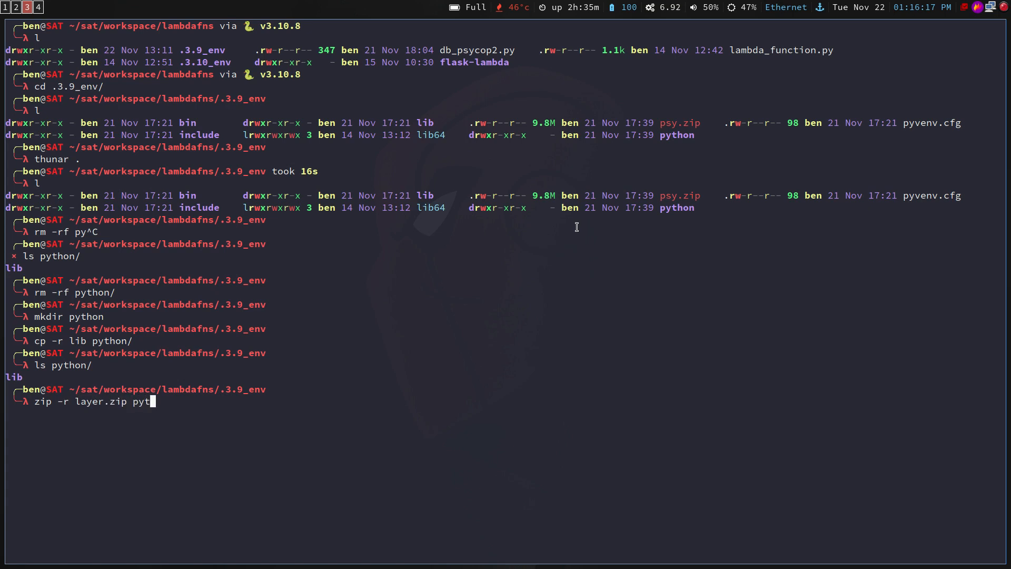
key("Return")
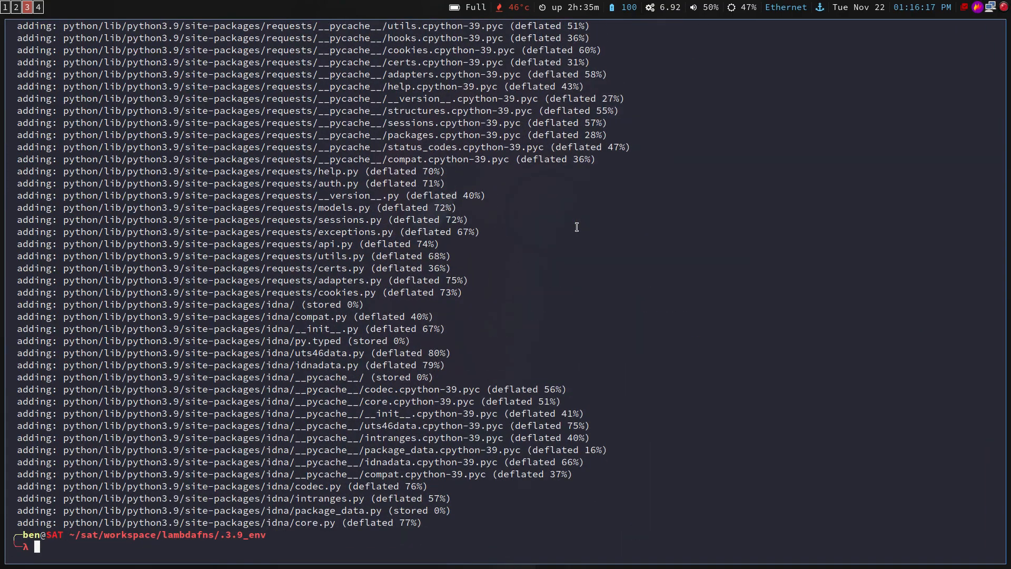
List the folder and pick out layer.zip's 9.8M size next to psy.zip.
type("l")
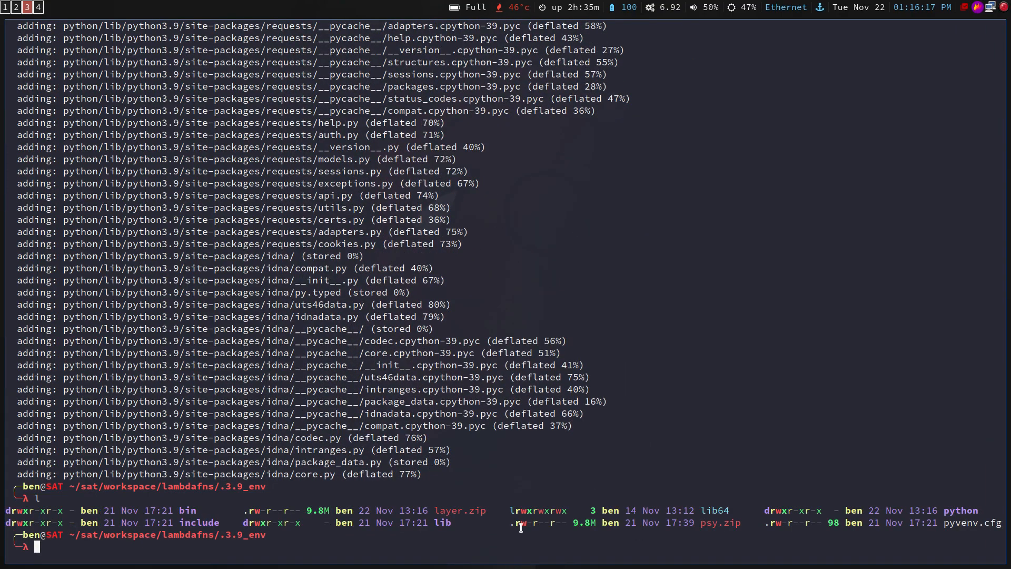
double_click(448, 510)
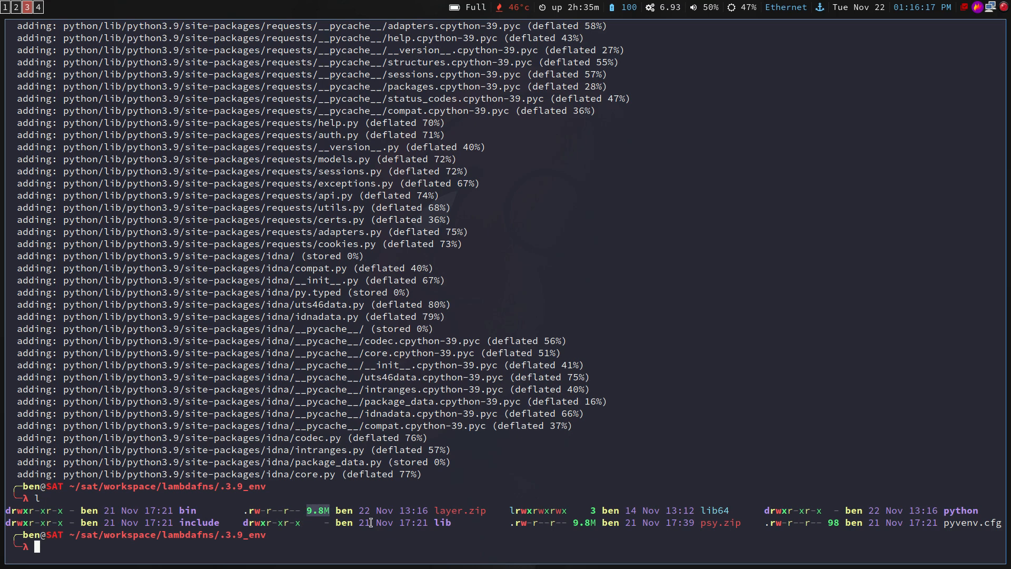
mouse_move(199, 552)
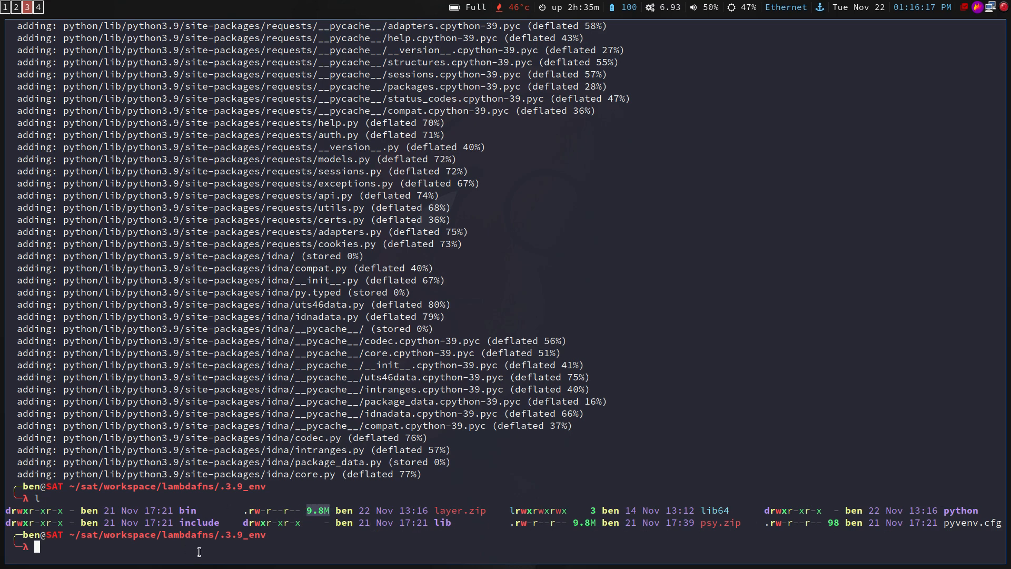
mouse_move(716, 522)
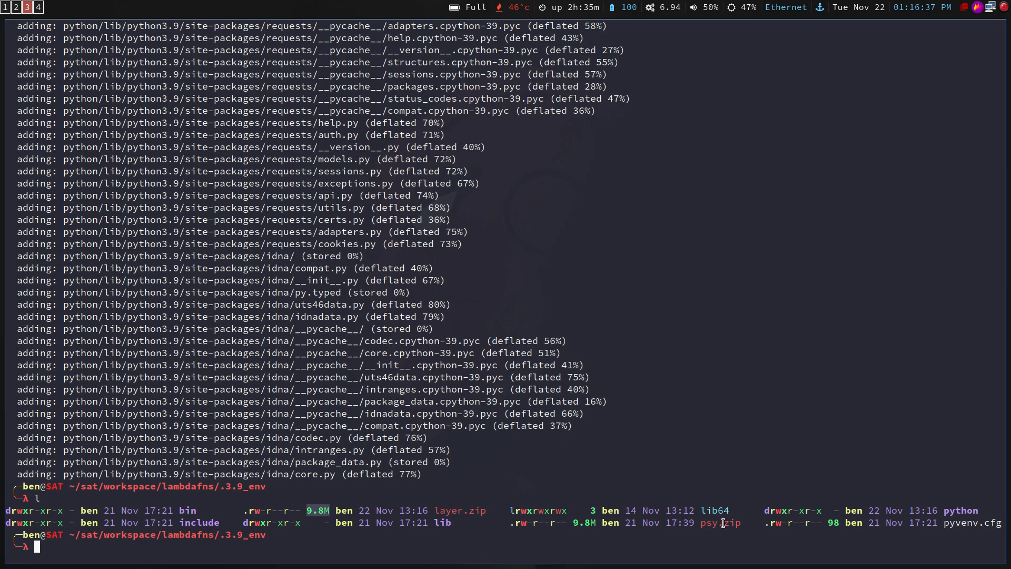
mouse_move(448, 510)
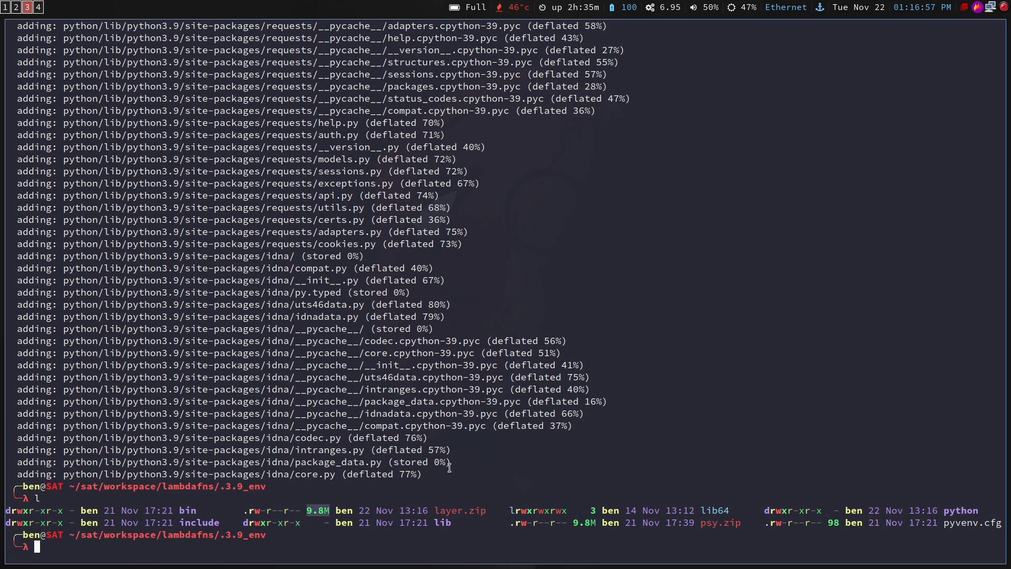
mouse_move(359, 491)
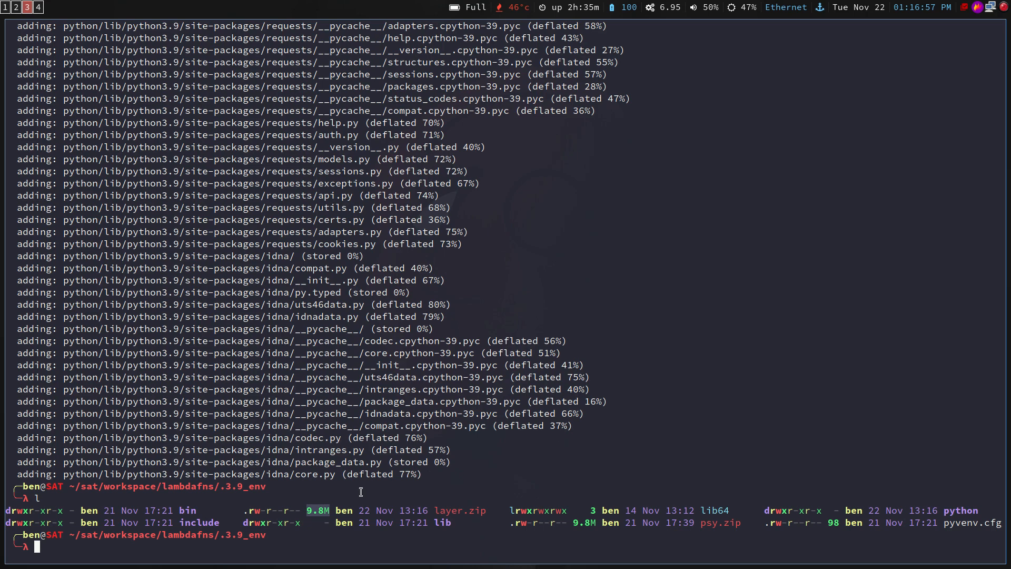